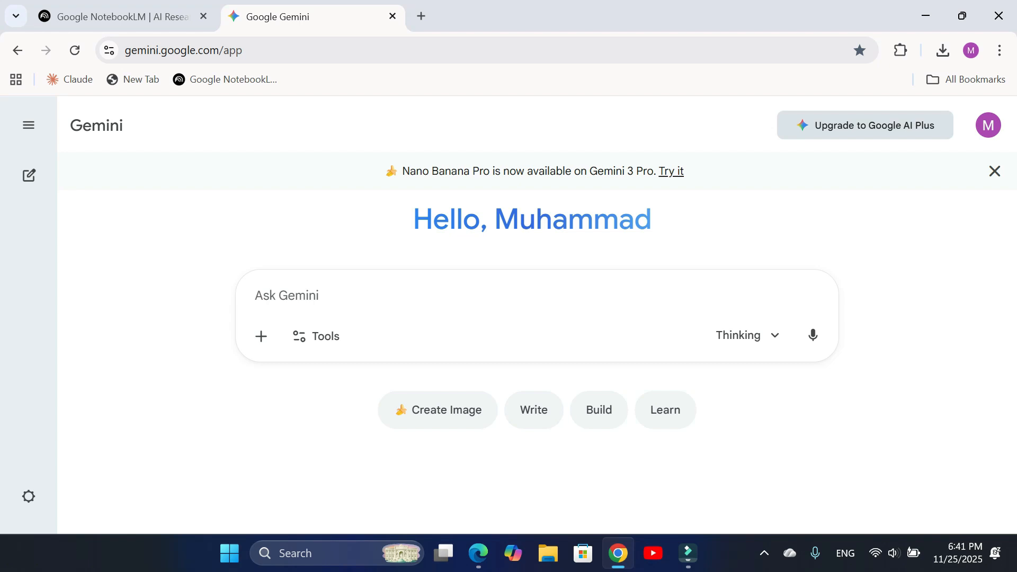
# - Type the prompt 'Create 5 slides on Educational Psychology of Toddlers.' into Gemini
pyautogui.write('Create 5 slides on Educational Psychology of')
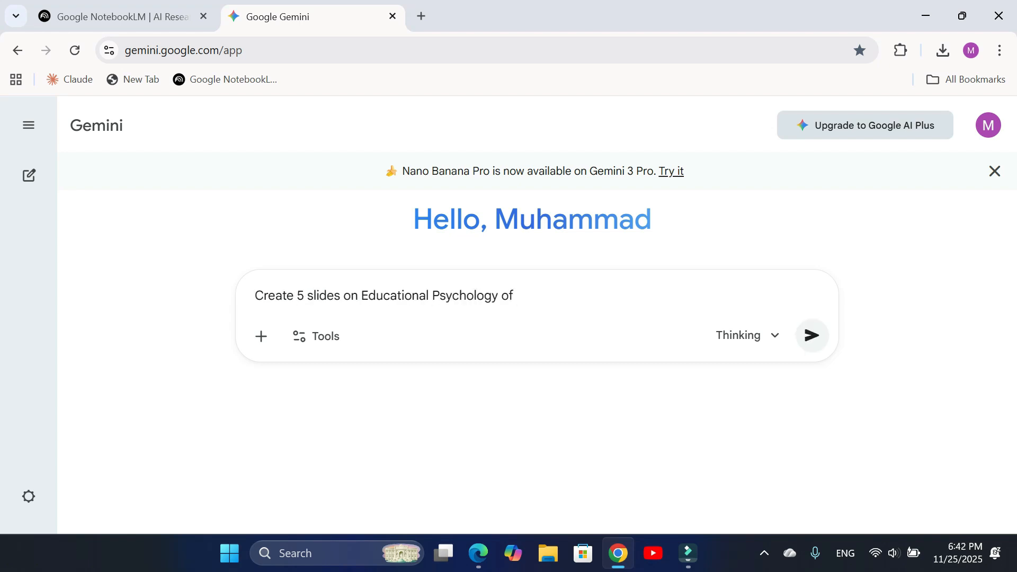
pyautogui.write('Todd')
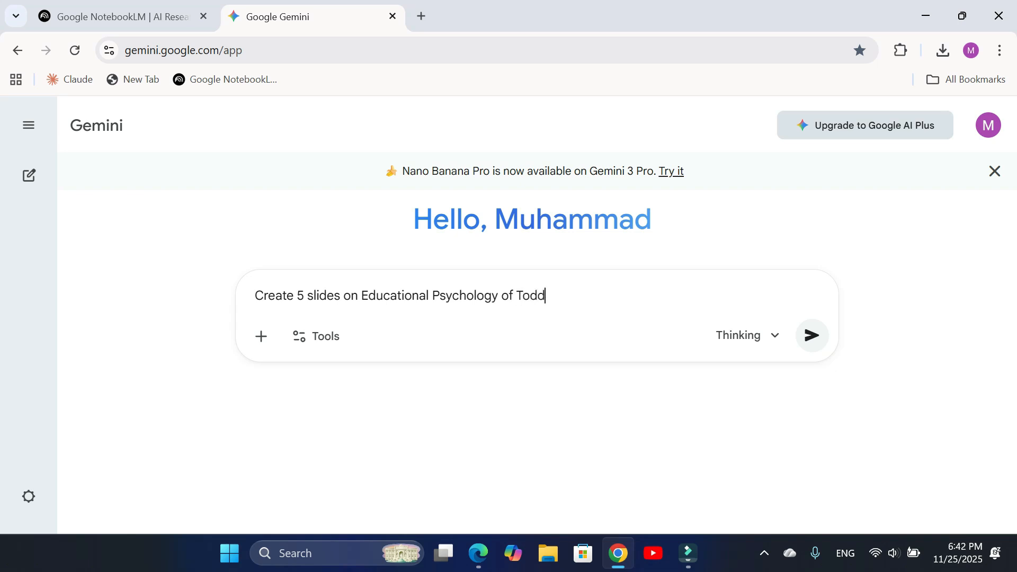
pyautogui.write('lers.')
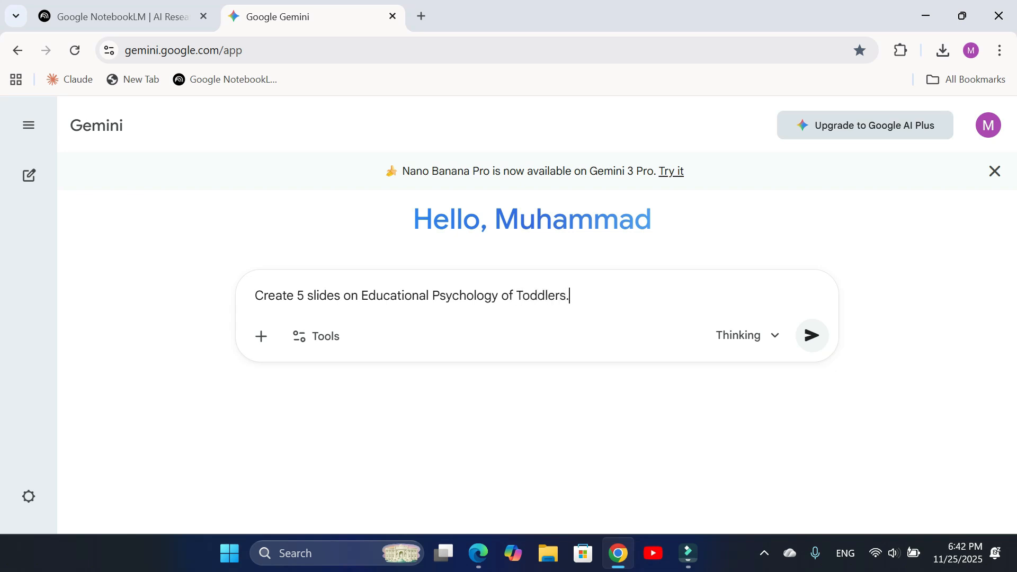
pyautogui.moveTo(811, 336)
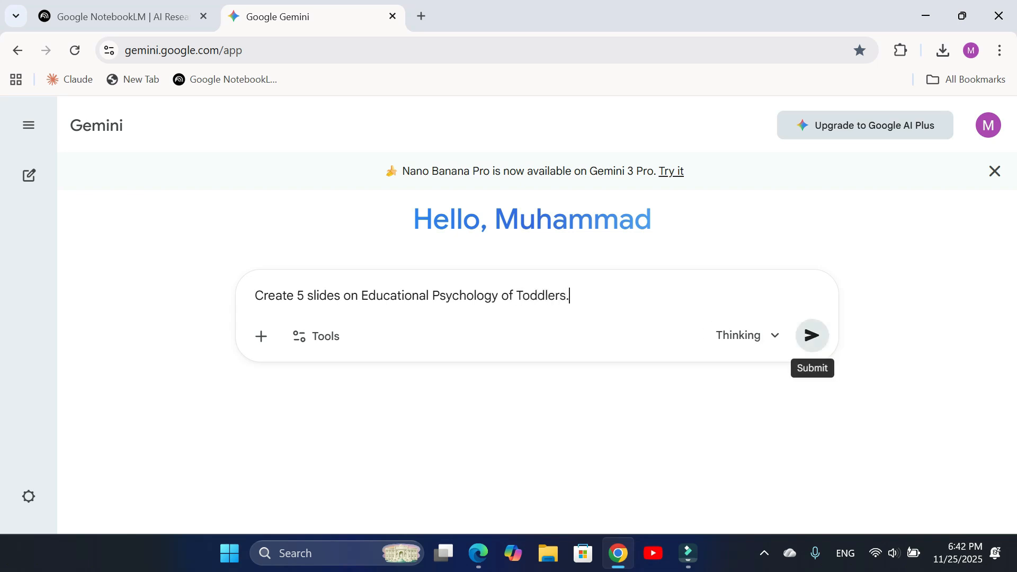
# - Submit the toddler slides prompt and let Gemini generate the deck
pyautogui.click(812, 336)
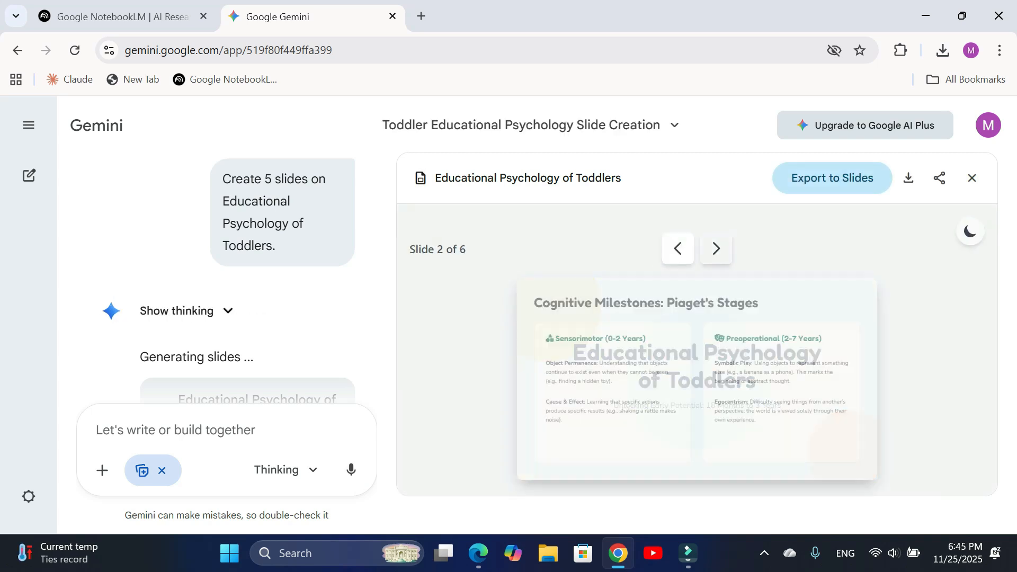
# - Export the generated toddler psychology deck to Google Slides and open it
pyautogui.click(716, 249)
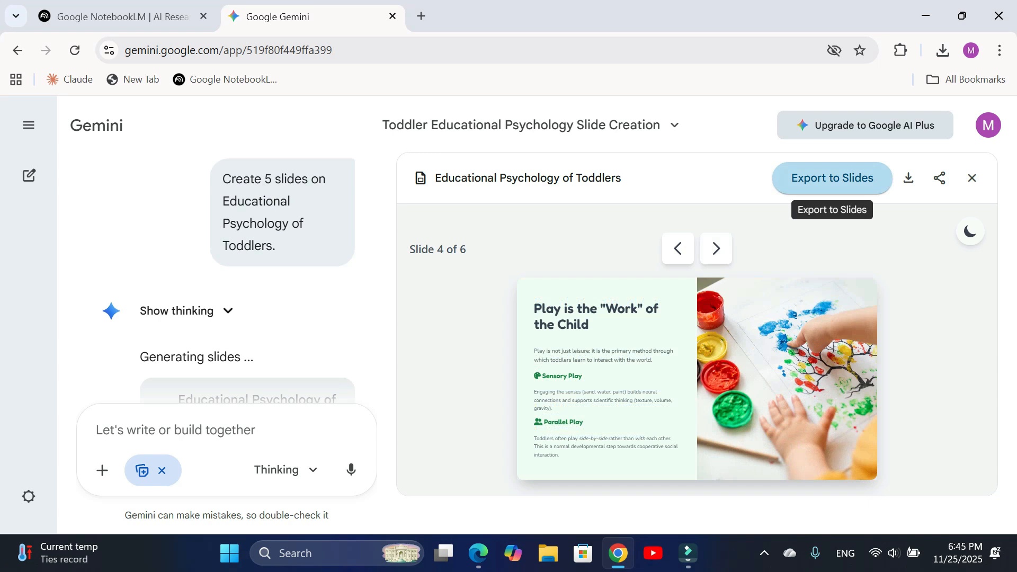
pyautogui.moveTo(908, 178)
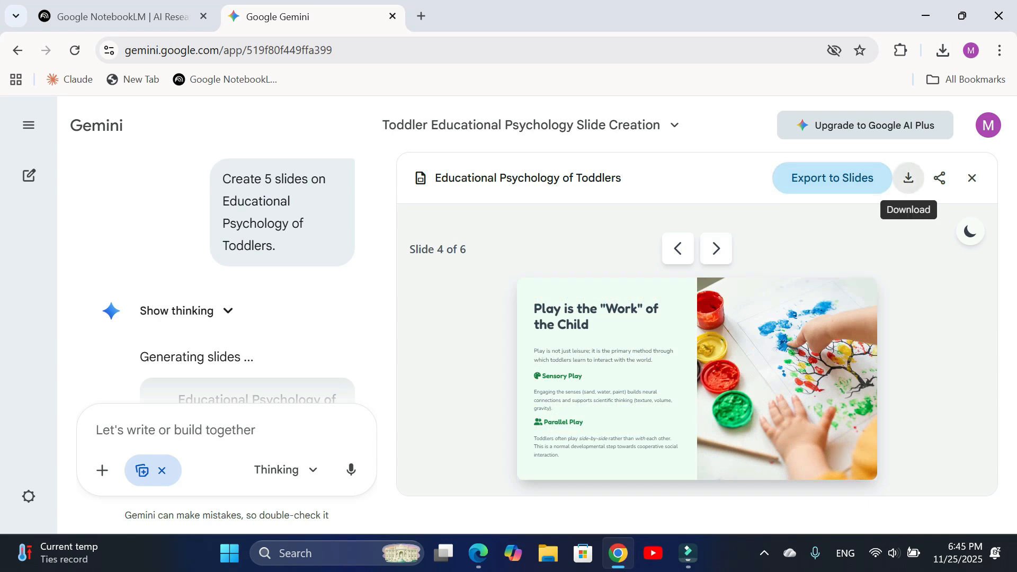
pyautogui.click(907, 178)
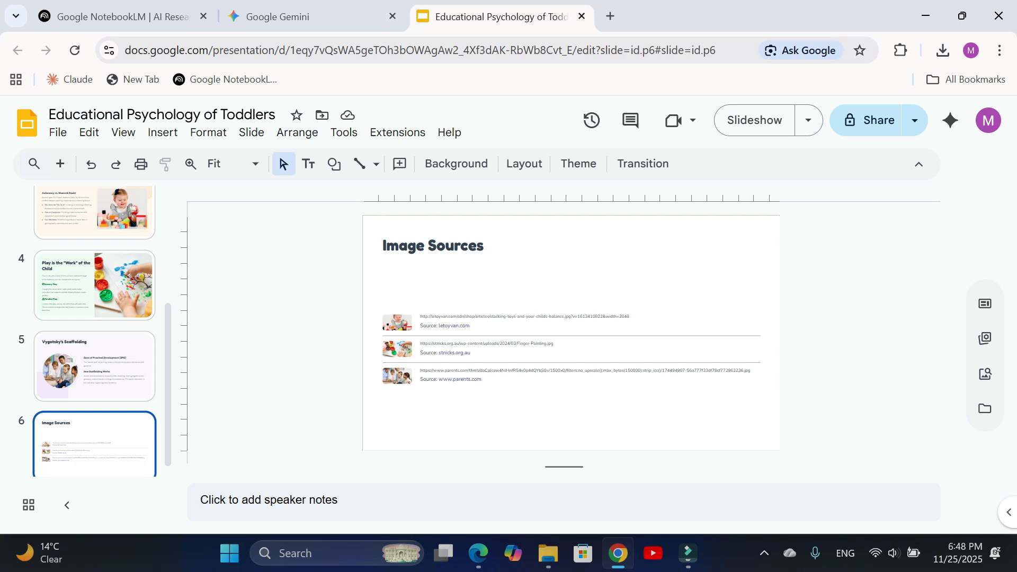
# - Download the deck as Microsoft PowerPoint (.pptx) and confirm it in Chrome's downloads
pyautogui.click(57, 132)
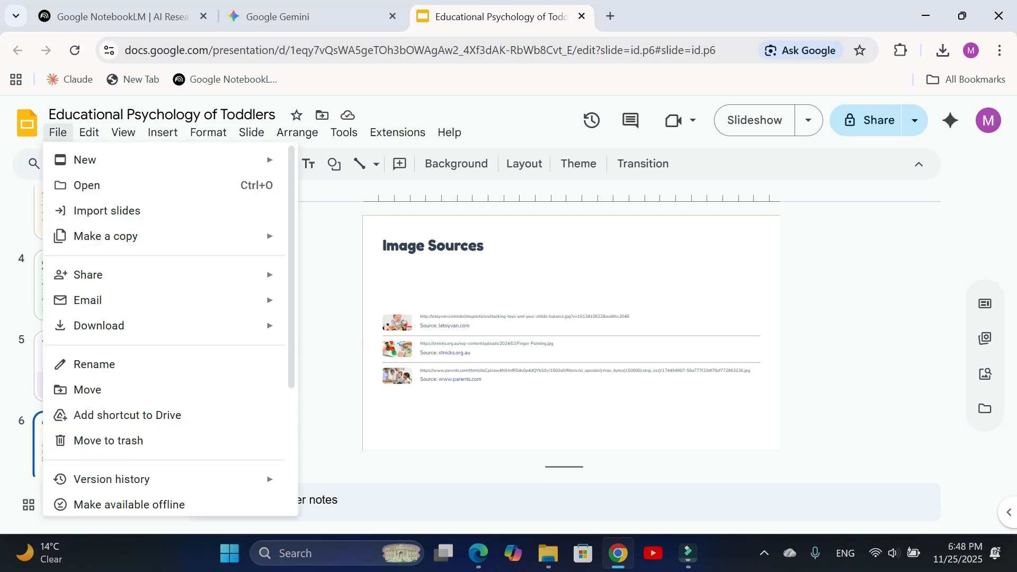
pyautogui.click(99, 324)
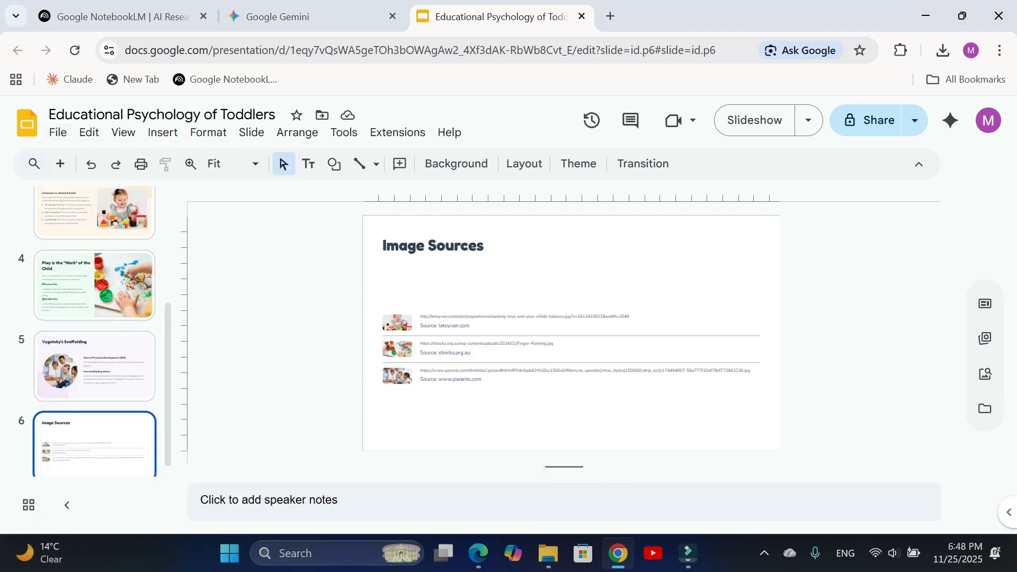
pyautogui.click(941, 50)
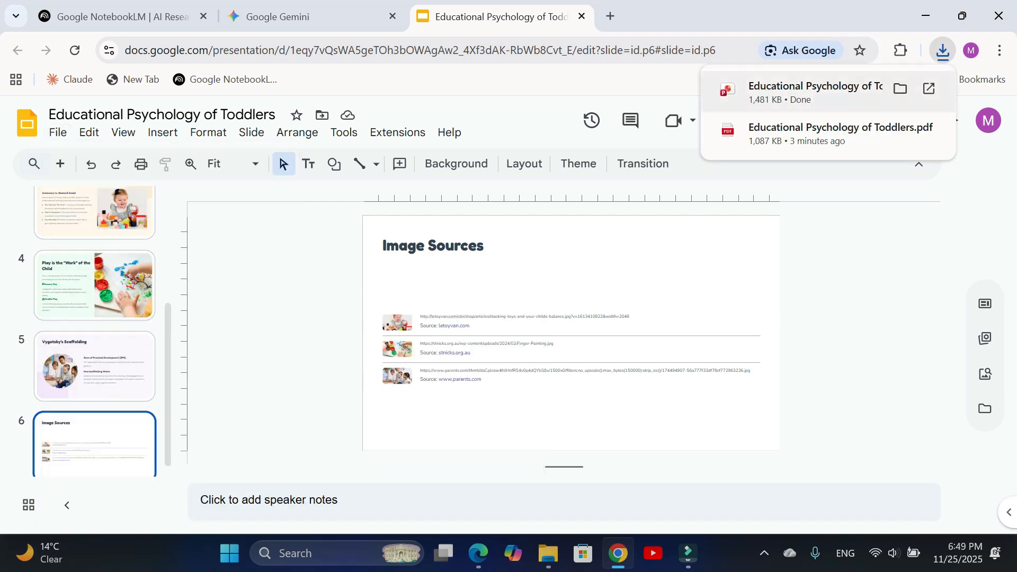